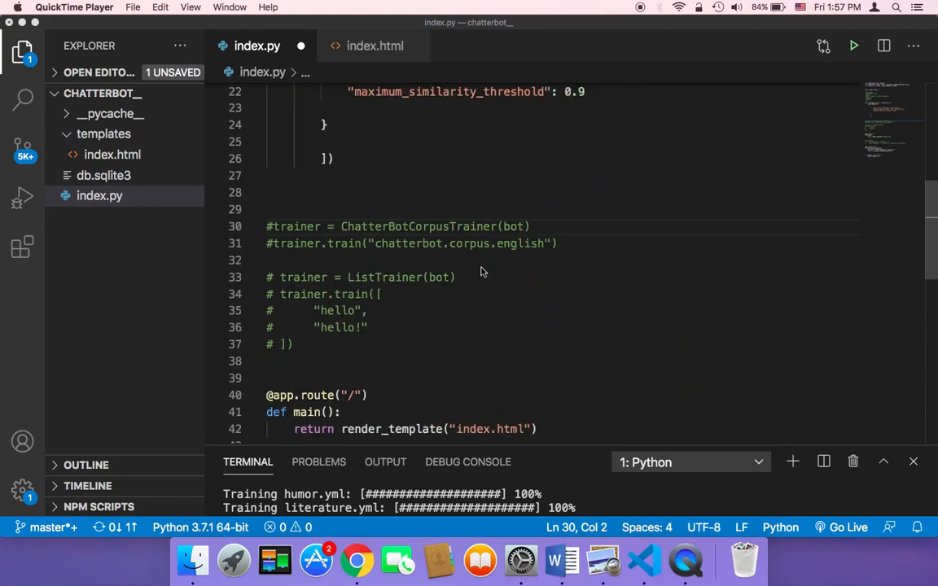
Uncomment the ChatterBotCorpusTrainer lines 30–31 in index.py, keeping the ListTrainer block commented.
{"action": "scroll", "scroll_direction": "down", "scroll_amount": 3}
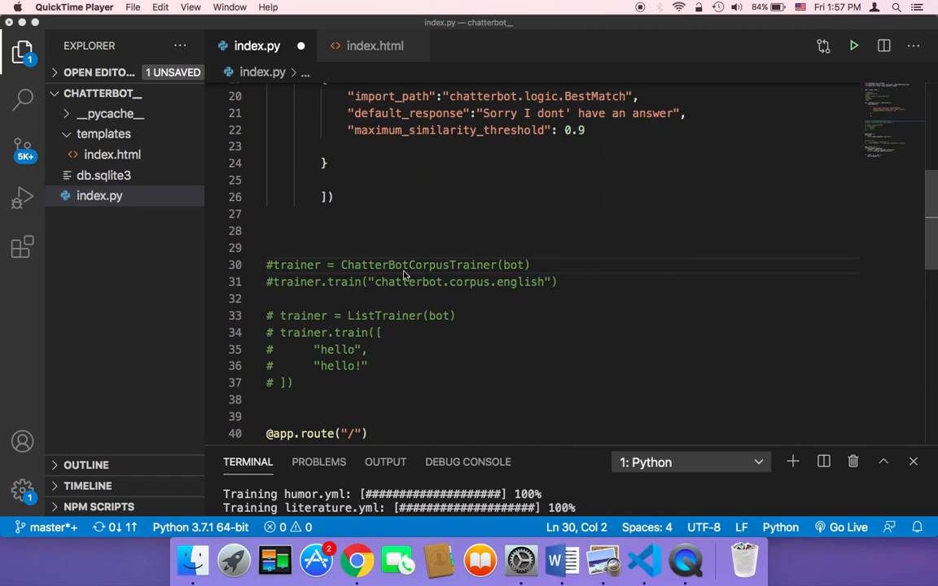
{"action": "right_click", "coordinate": [373, 266]}
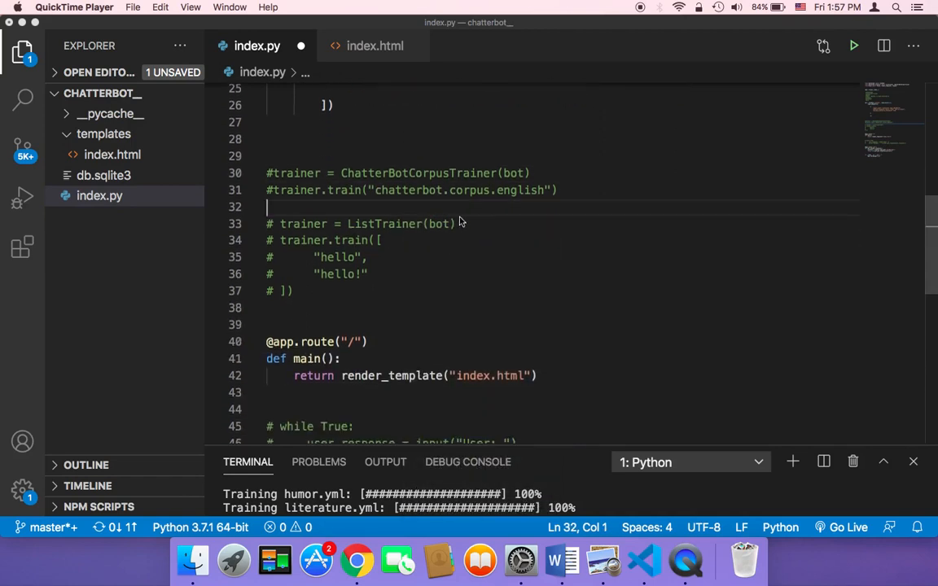
{"action": "mouse_move", "coordinate": [415, 206]}
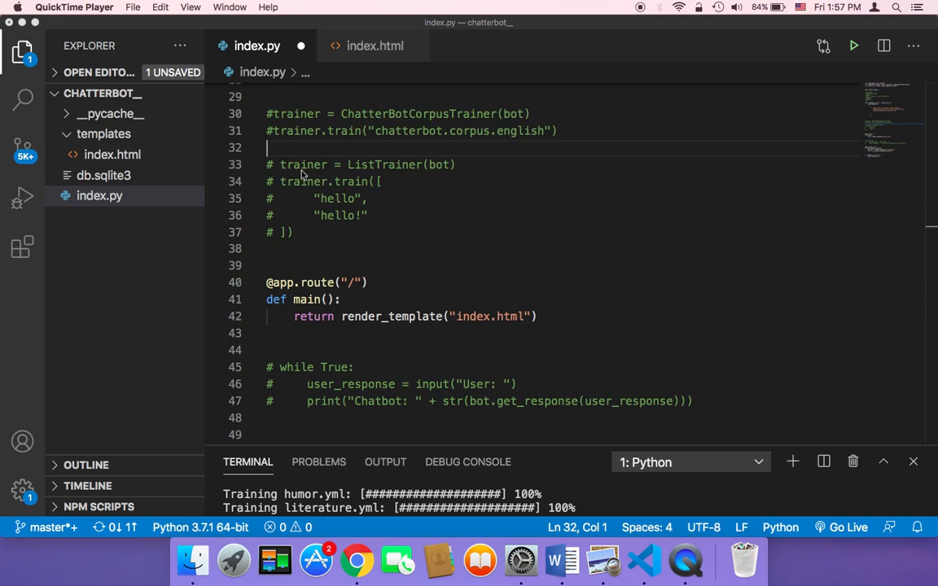
{"action": "mouse_move", "coordinate": [399, 175]}
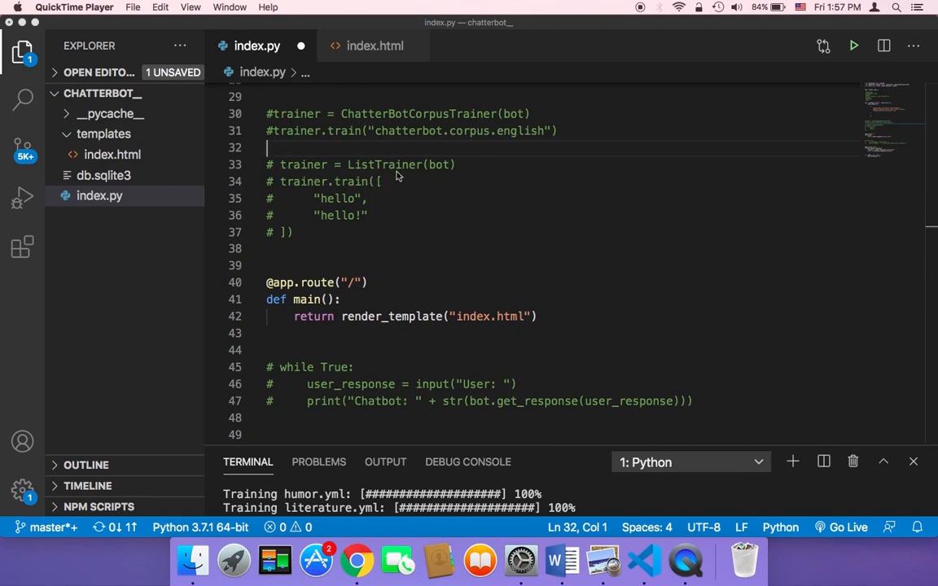
{"action": "mouse_move", "coordinate": [314, 238]}
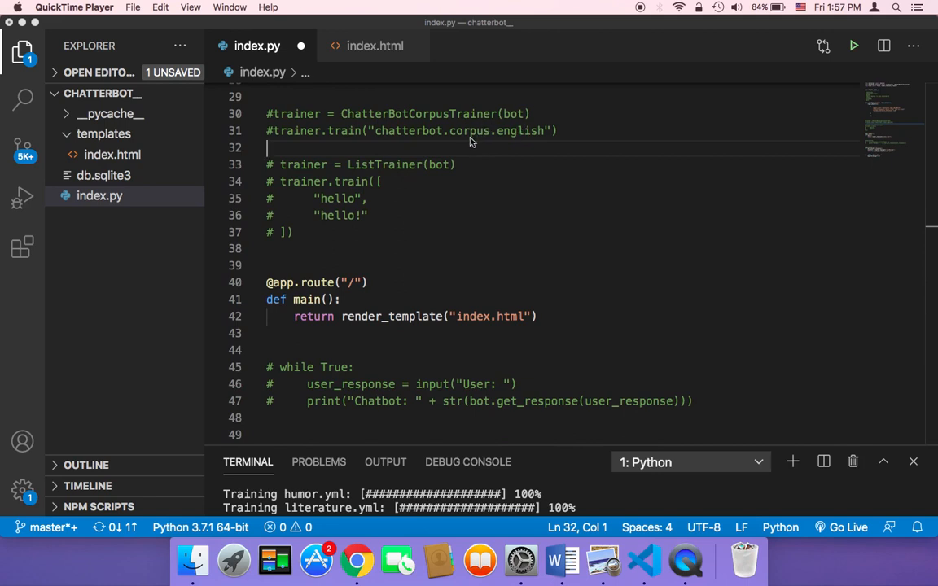
{"action": "mouse_move", "coordinate": [313, 149]}
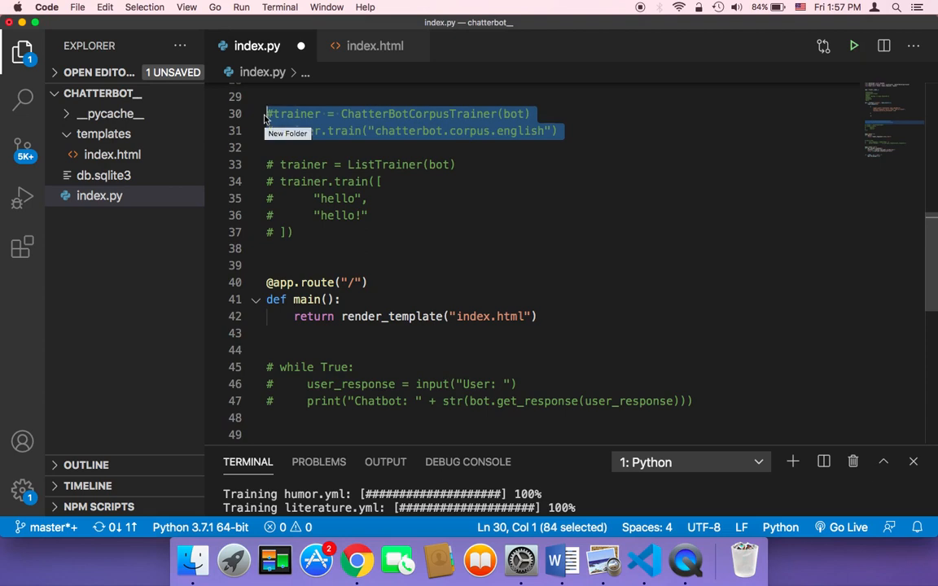
{"action": "left_click", "coordinate": [550, 130]}
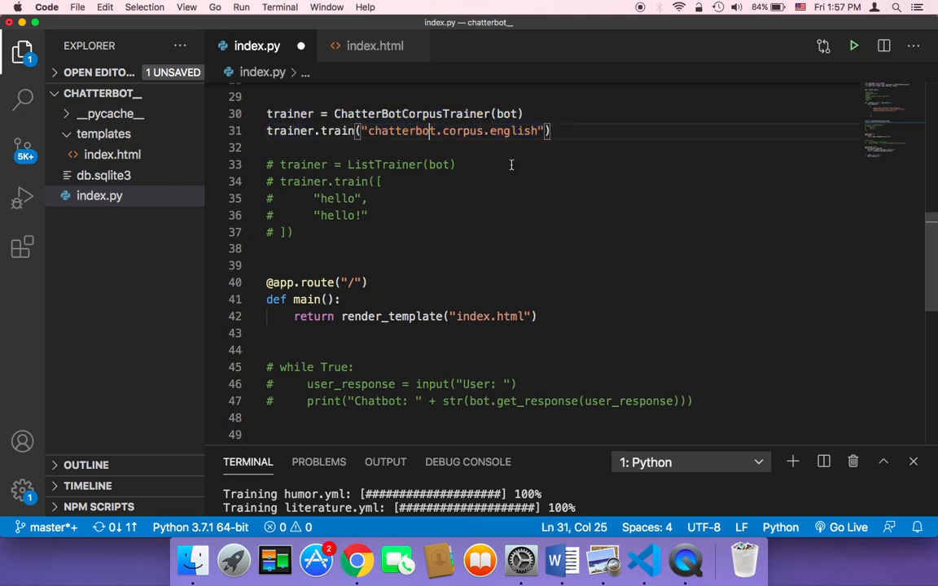
{"action": "mouse_move", "coordinate": [556, 192]}
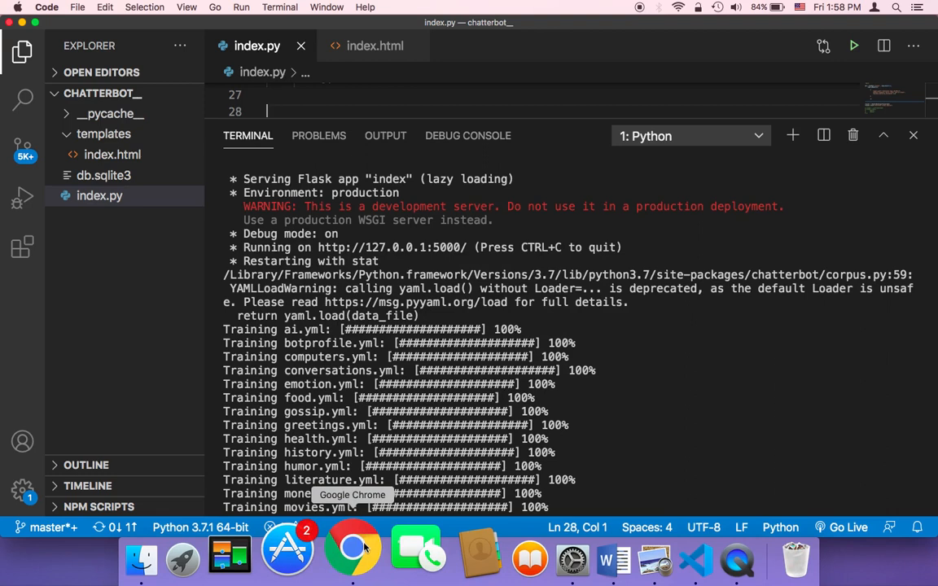
Switch to Chrome to test the running Chatbot App page.
{"action": "left_click", "coordinate": [352, 547]}
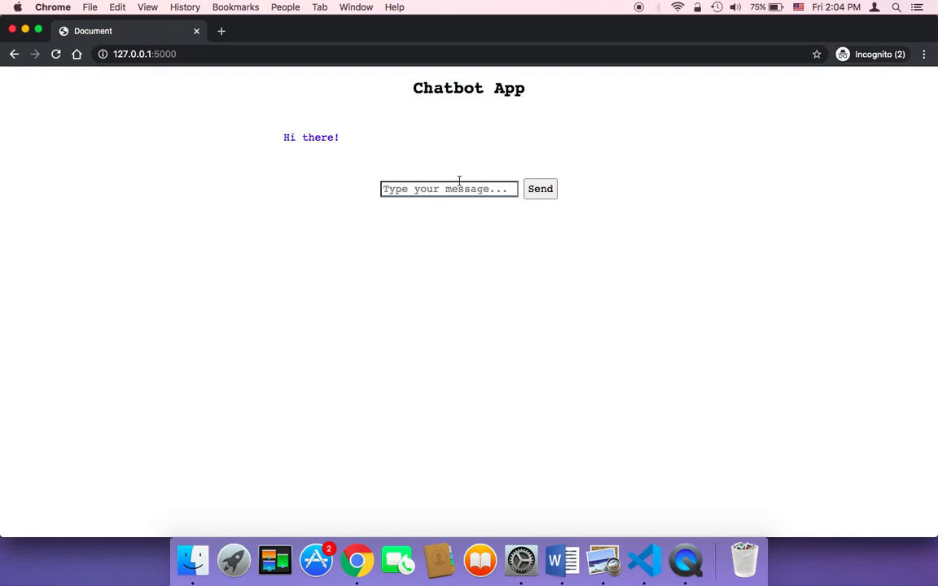
Send the message 'how are you?' to the bot in the chat page.
{"action": "left_click", "coordinate": [448, 188]}
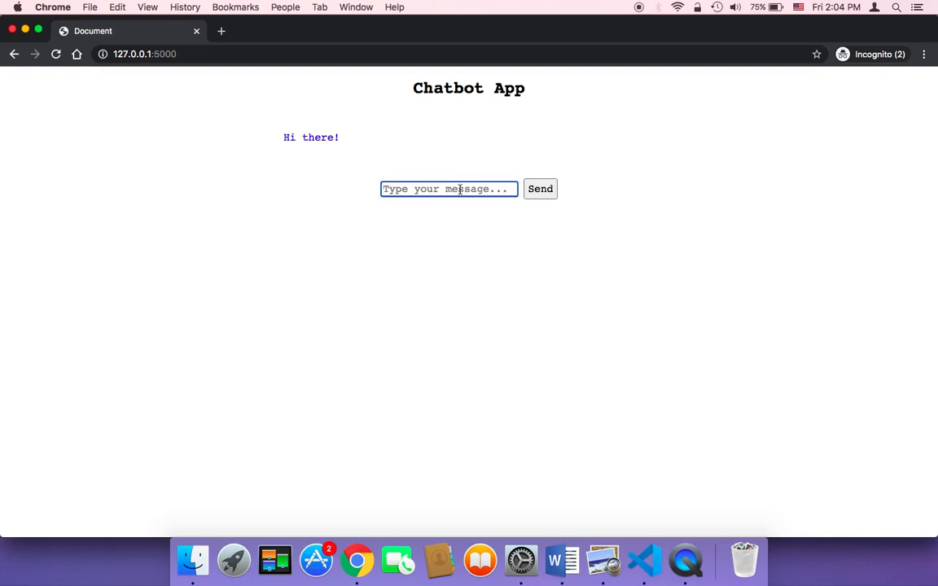
{"action": "type", "text": "how are"}
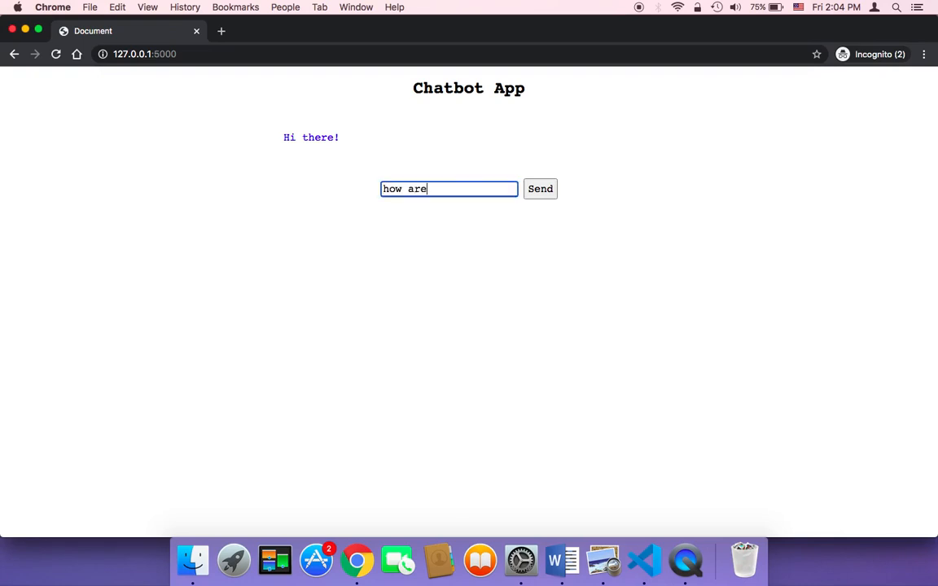
{"action": "type", "text": "you"}
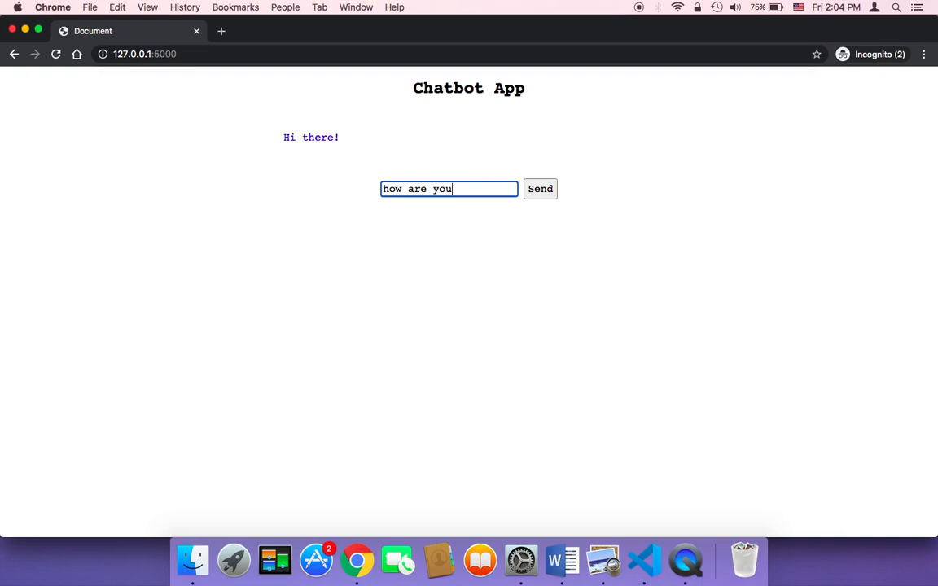
{"action": "left_click", "coordinate": [539, 188]}
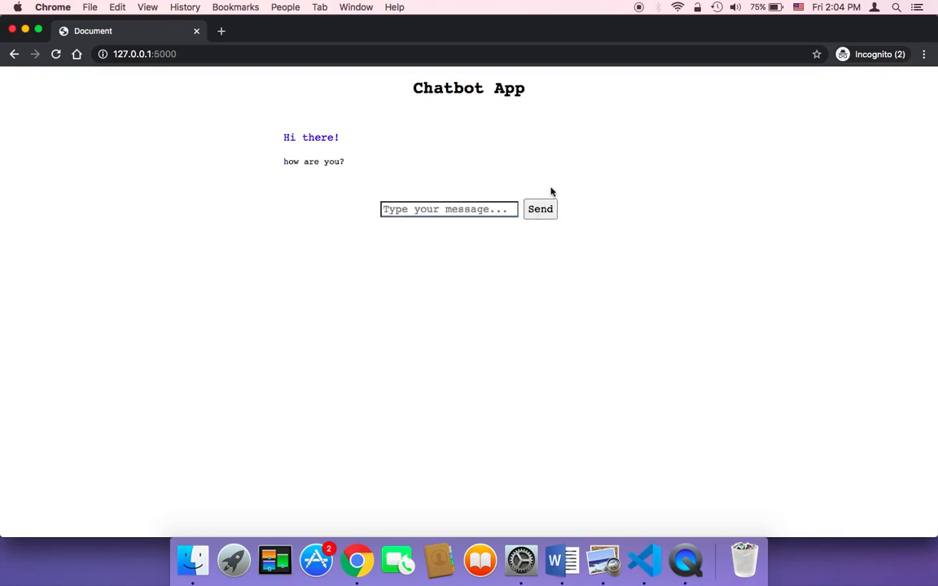
{"action": "mouse_move", "coordinate": [332, 171]}
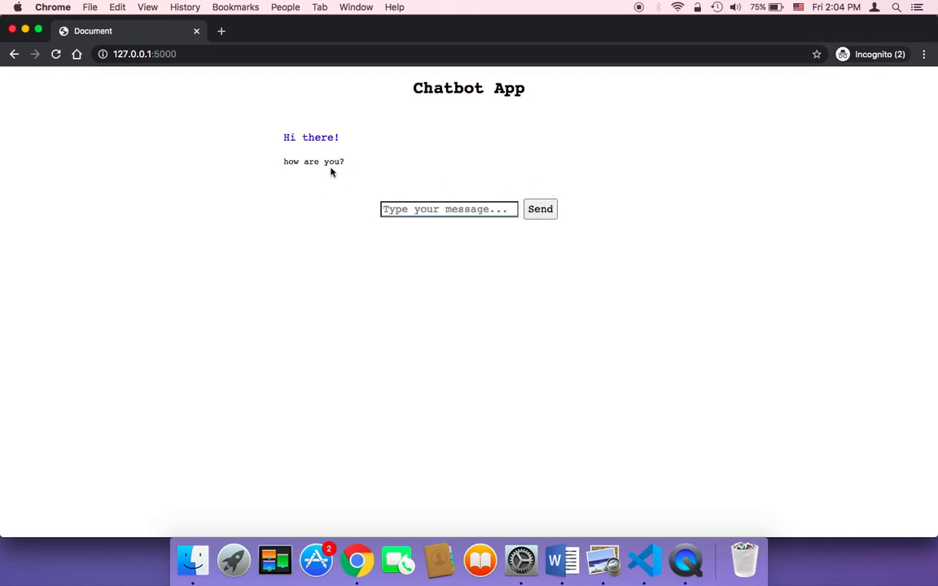
{"action": "mouse_move", "coordinate": [337, 156]}
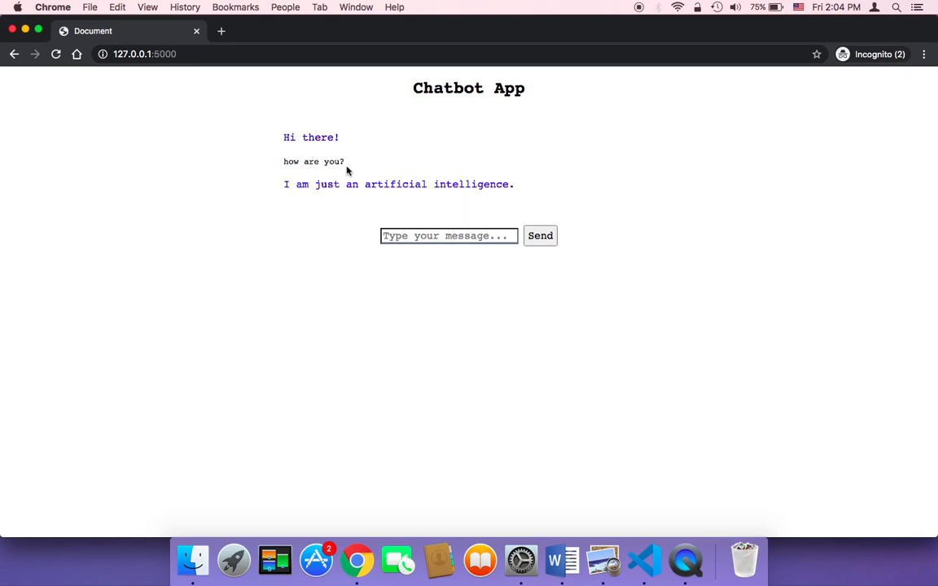
{"action": "mouse_move", "coordinate": [440, 204]}
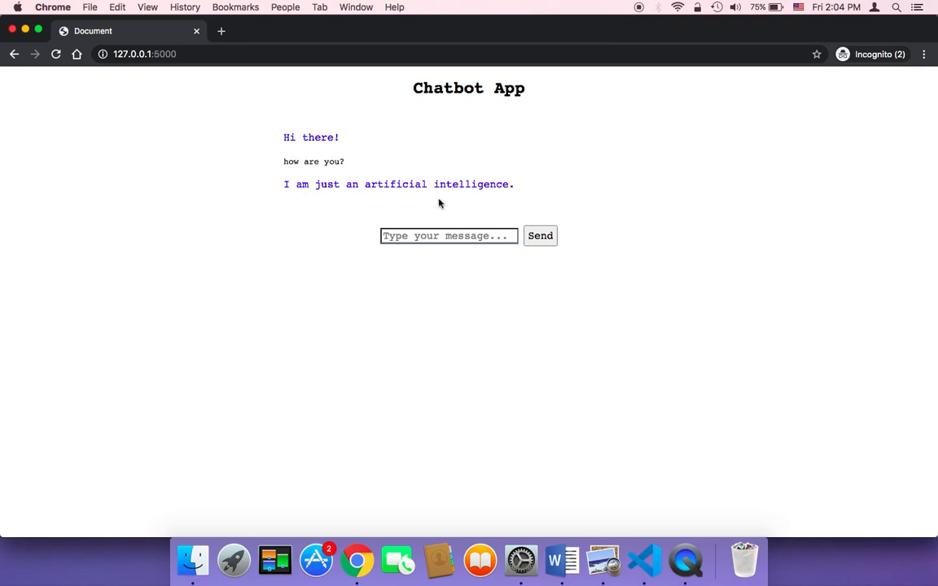
{"action": "mouse_move", "coordinate": [323, 197]}
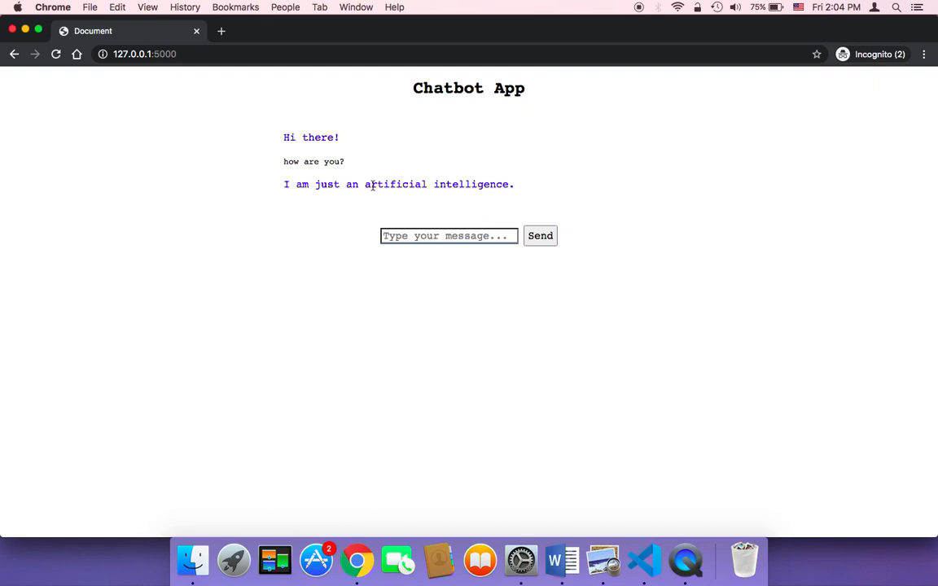
{"action": "mouse_move", "coordinate": [383, 199]}
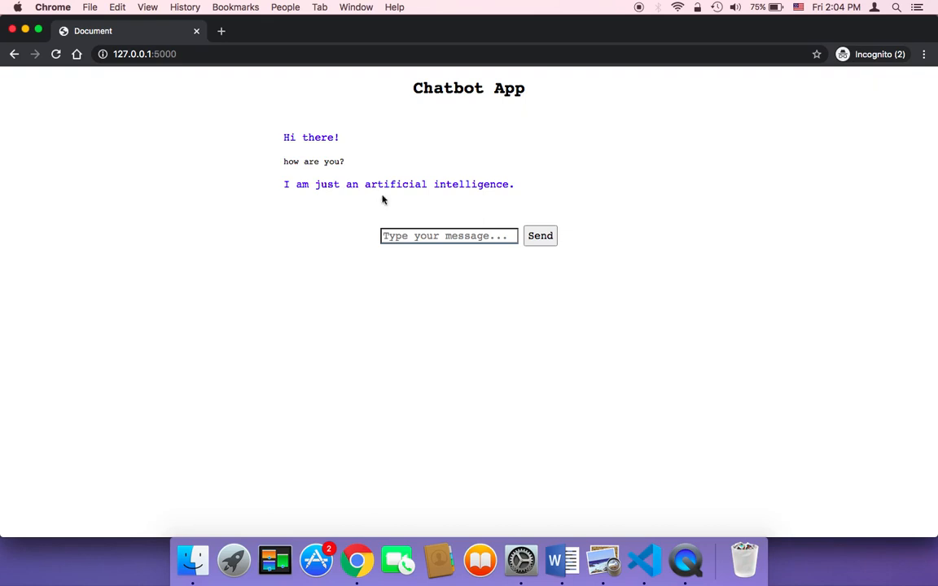